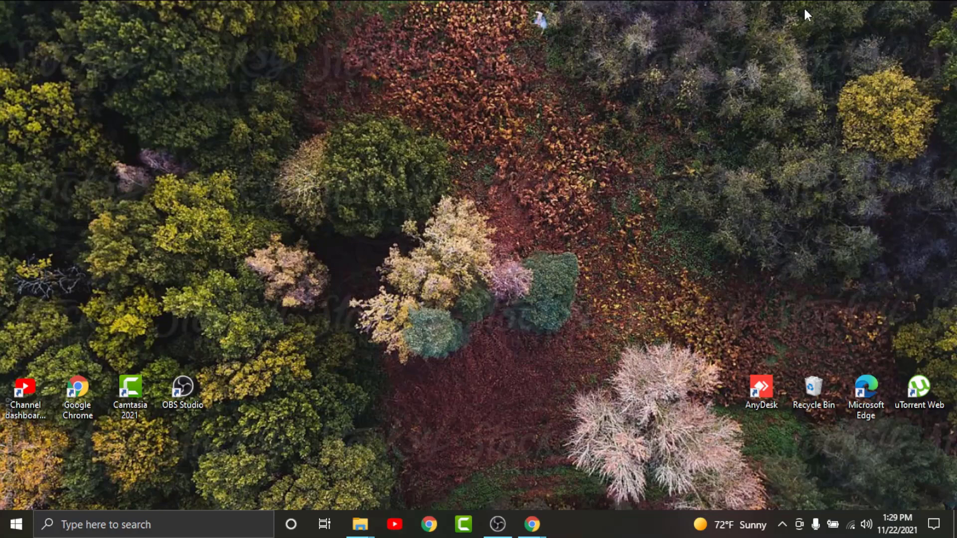
mouse_move(531, 525)
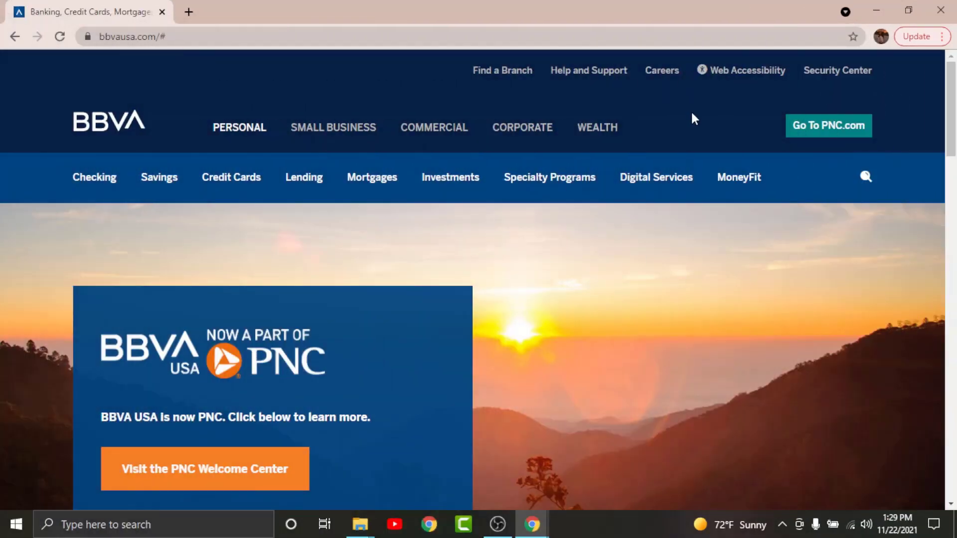
mouse_move(804, 174)
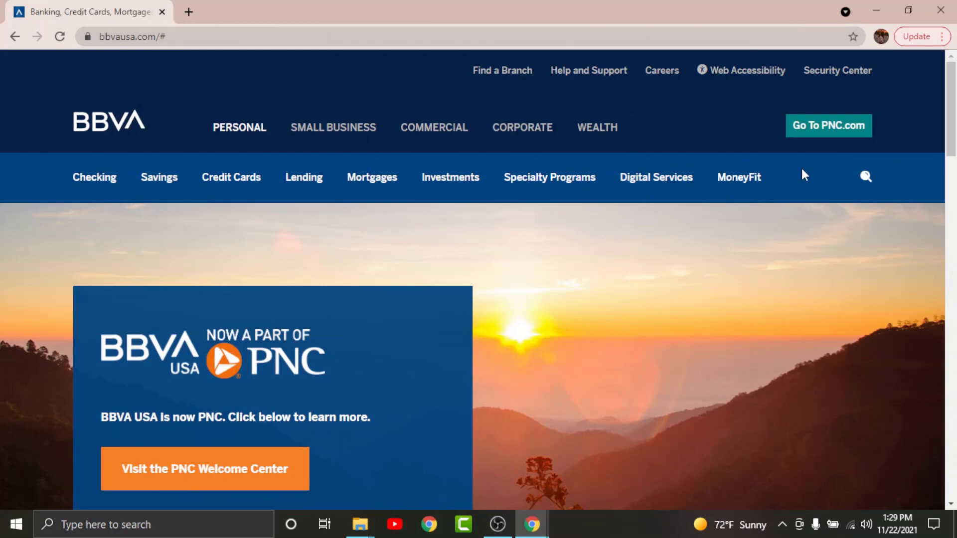
mouse_move(829, 126)
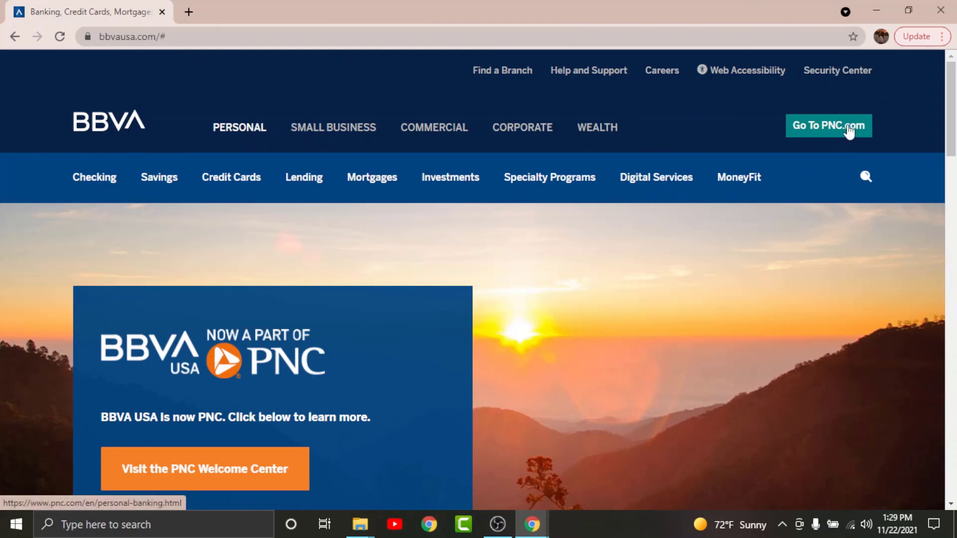
- Leave the BBVA USA site via 'Go To PNC.com' and reach PNC's personal banking home page
left_click(828, 126)
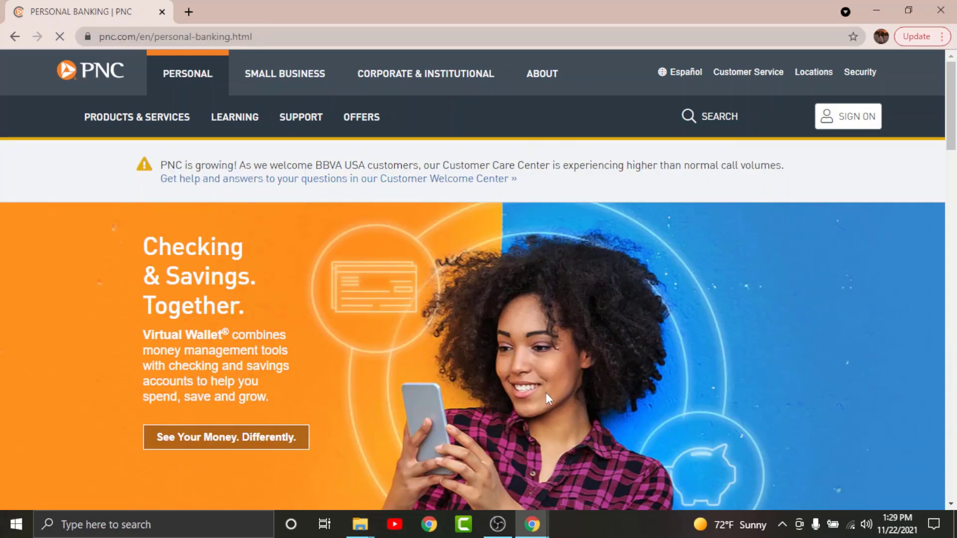
- Expand PNC's SIGN ON panel showing the empty User ID and Password fields with Login
left_click(848, 116)
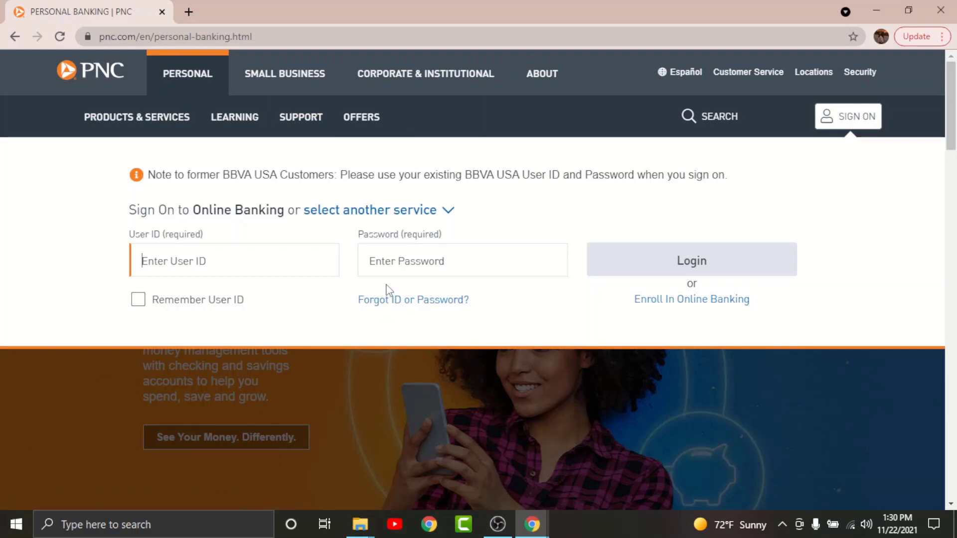
mouse_move(670, 310)
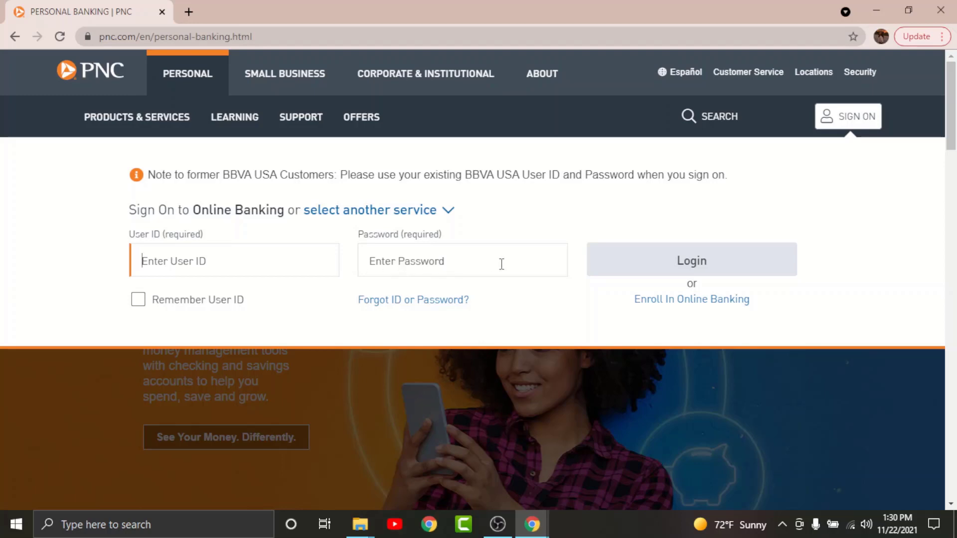
mouse_move(219, 248)
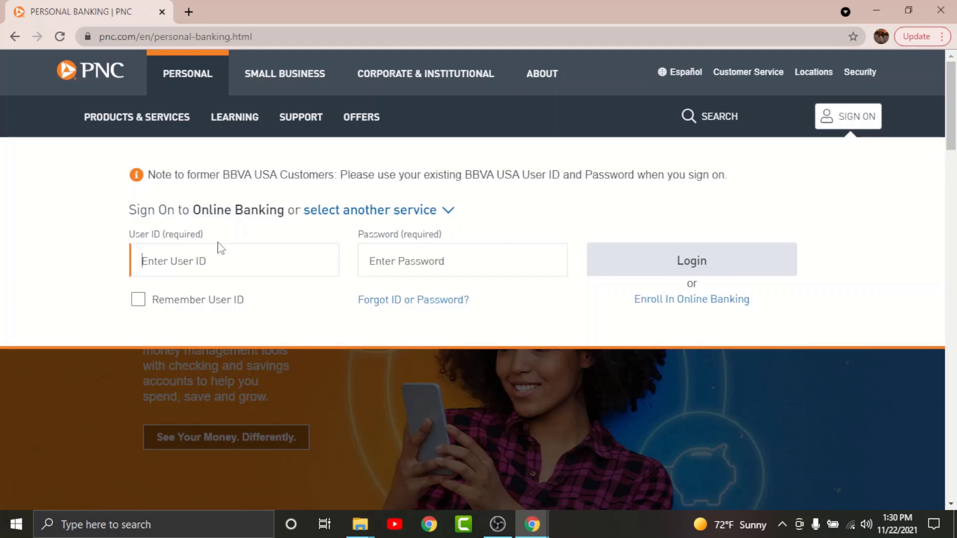
mouse_move(137, 300)
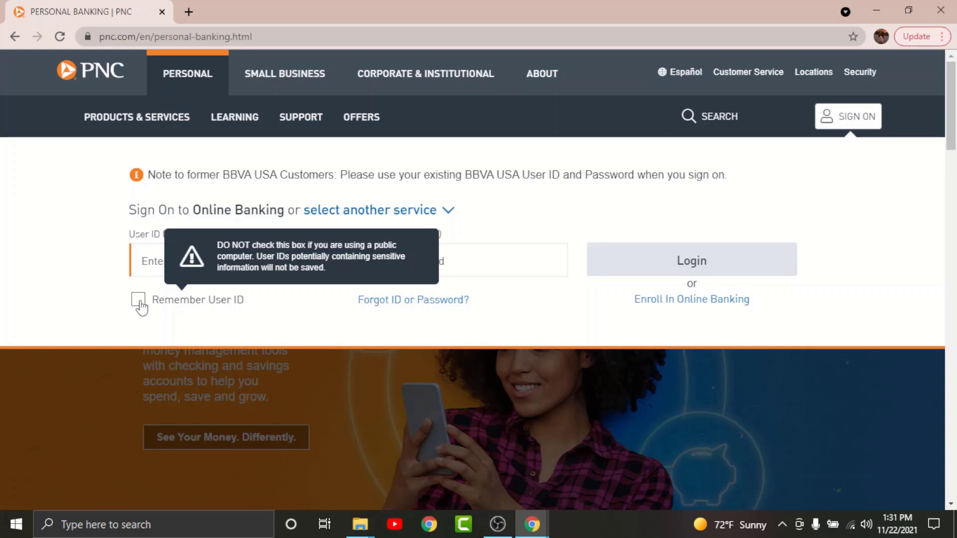
mouse_move(339, 285)
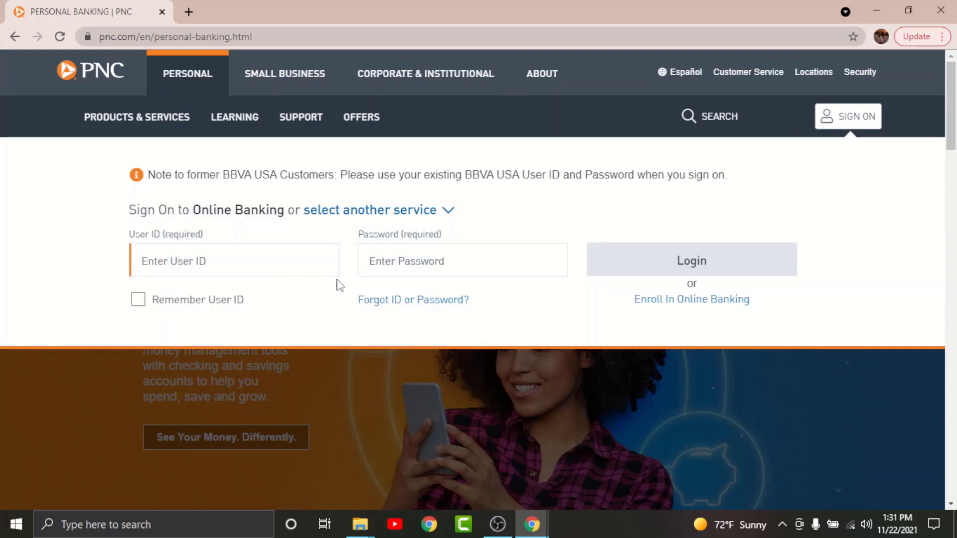
mouse_move(409, 322)
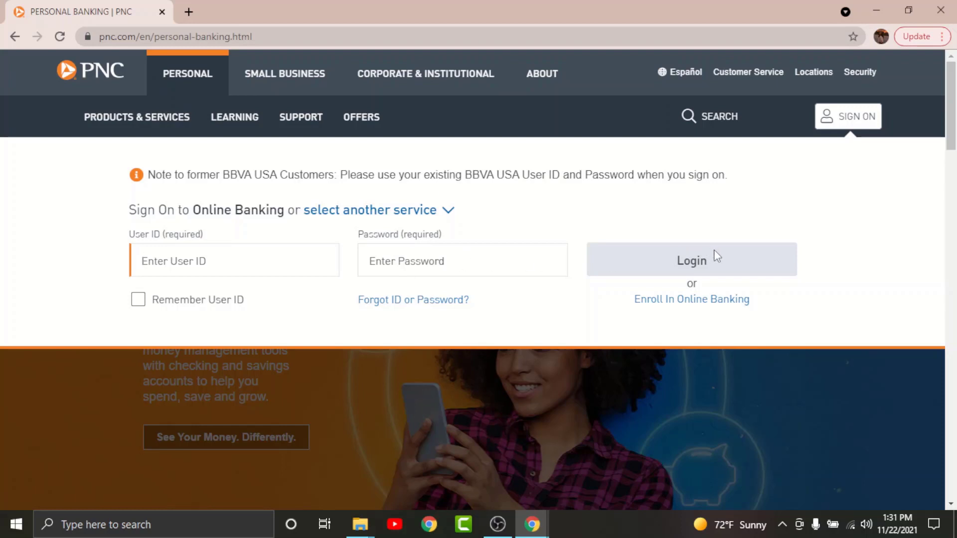
mouse_move(697, 222)
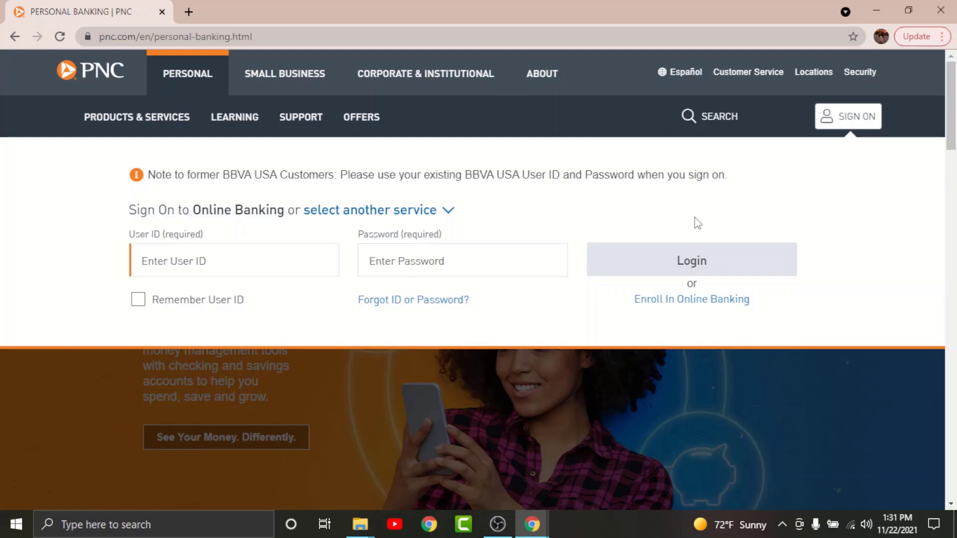
mouse_move(548, 238)
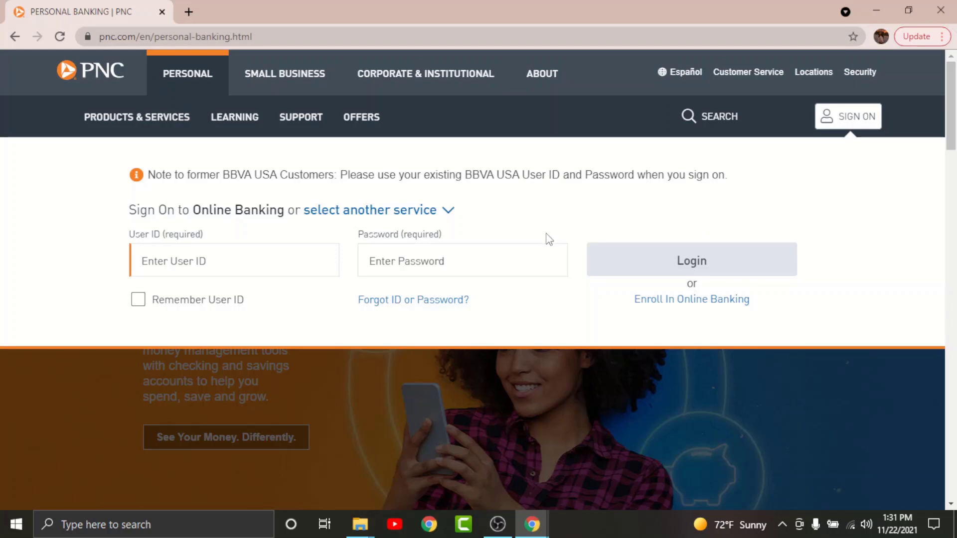
mouse_move(888, 229)
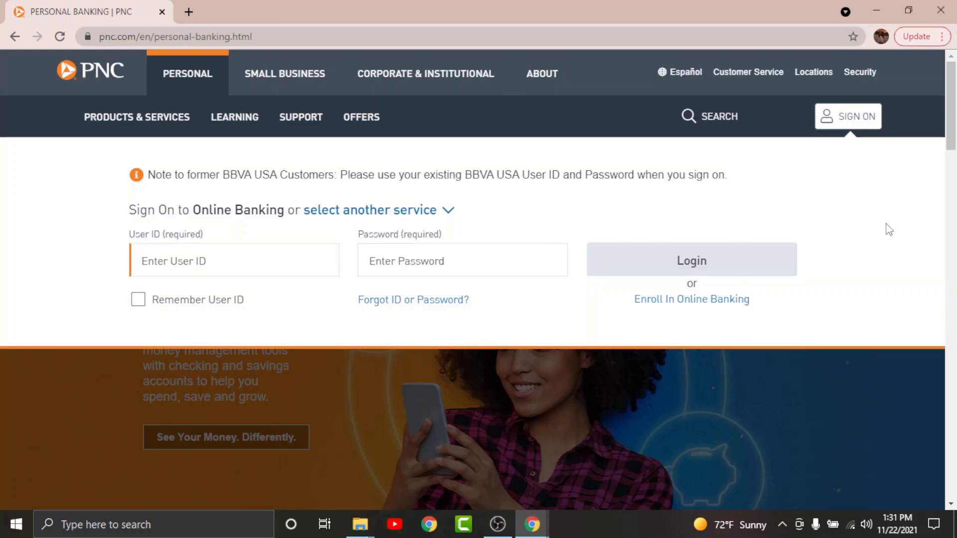